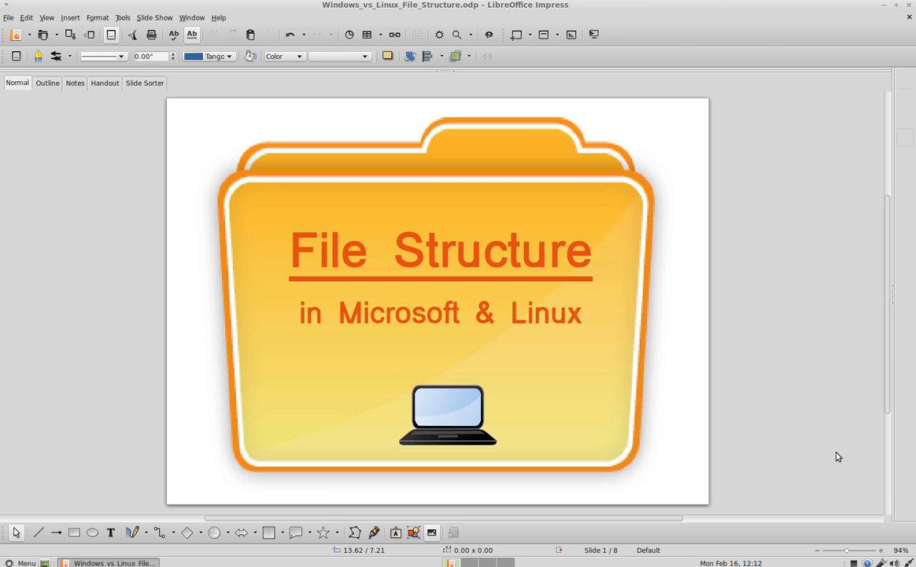
{"action": "mouse_move", "coordinate": [140, 24]}
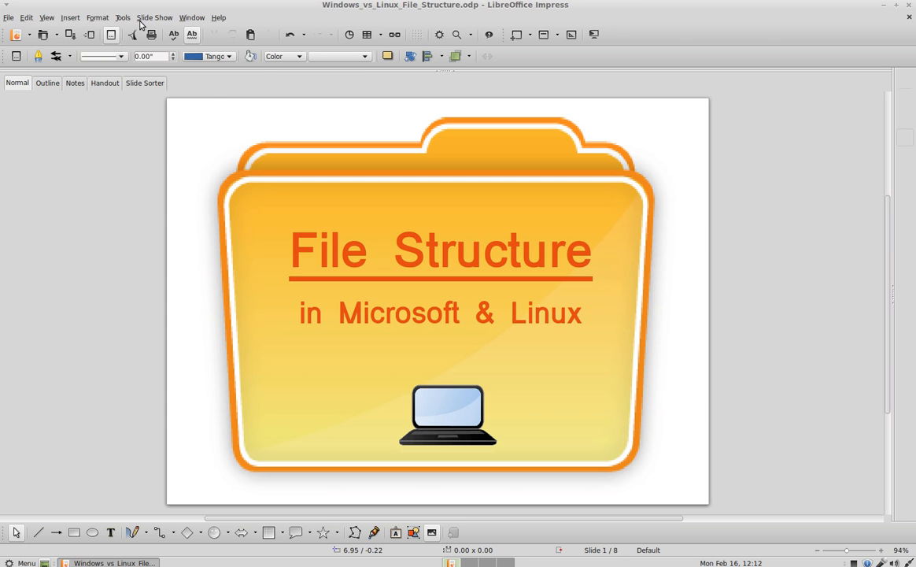